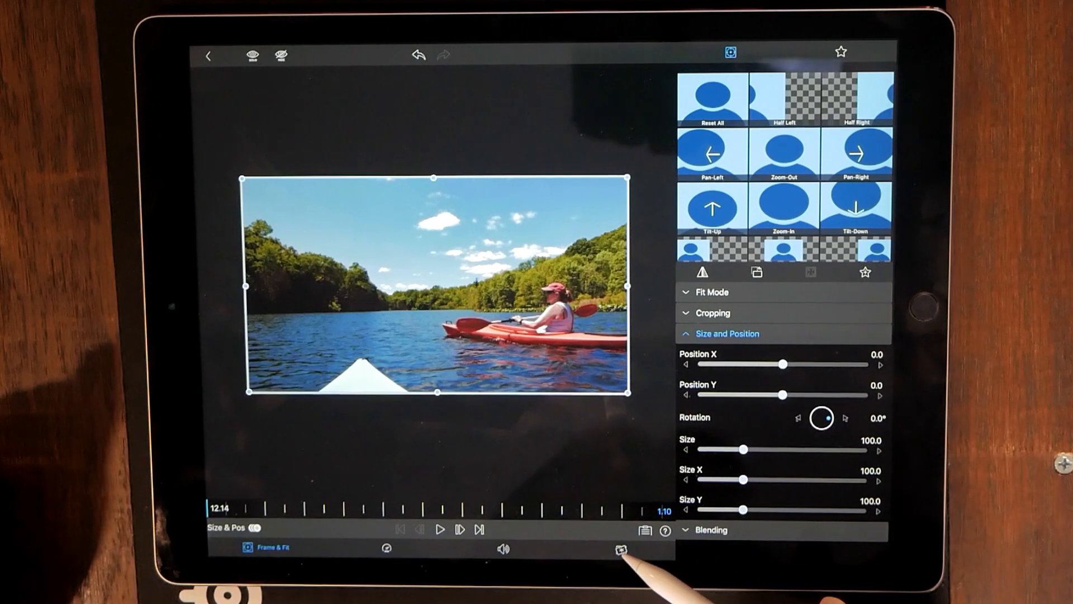
In Color & Effects, tint the kayak layer with the Red preset and review its Tint colour.
click(606, 549)
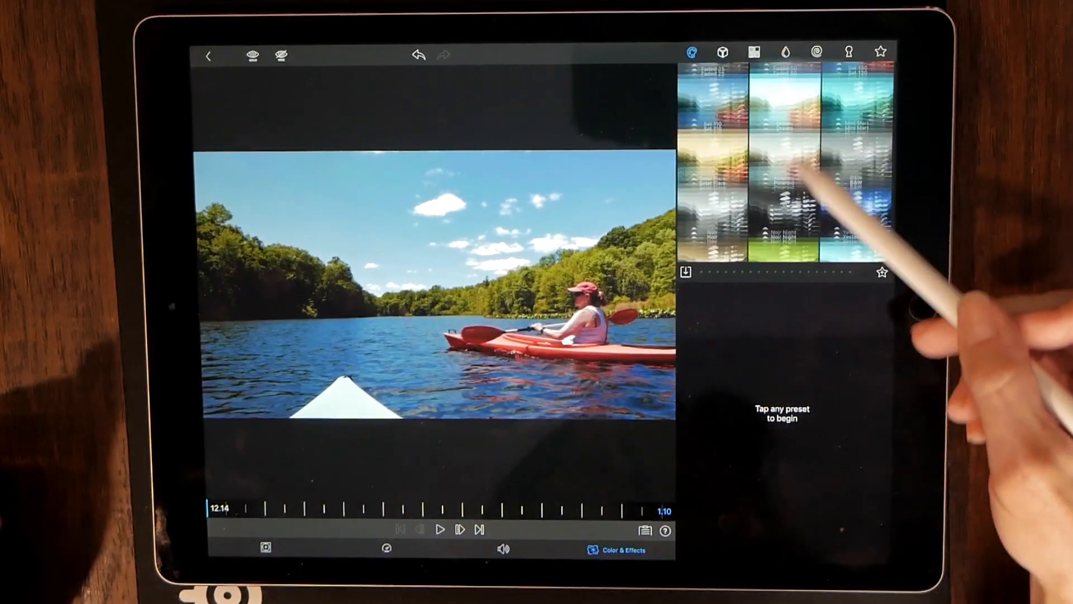
scroll(up, 3)
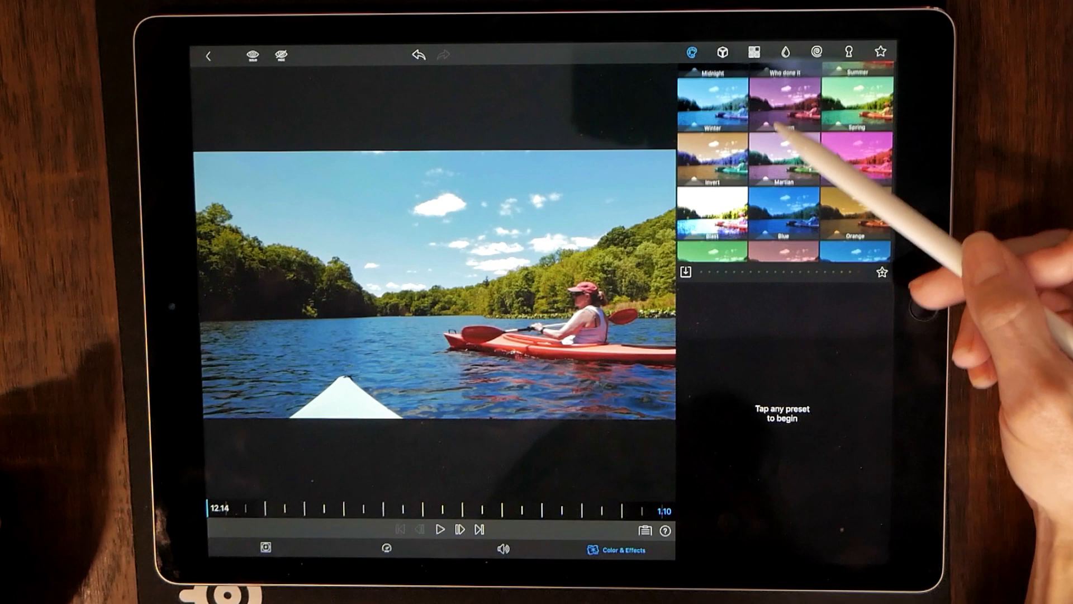
scroll(down, 3)
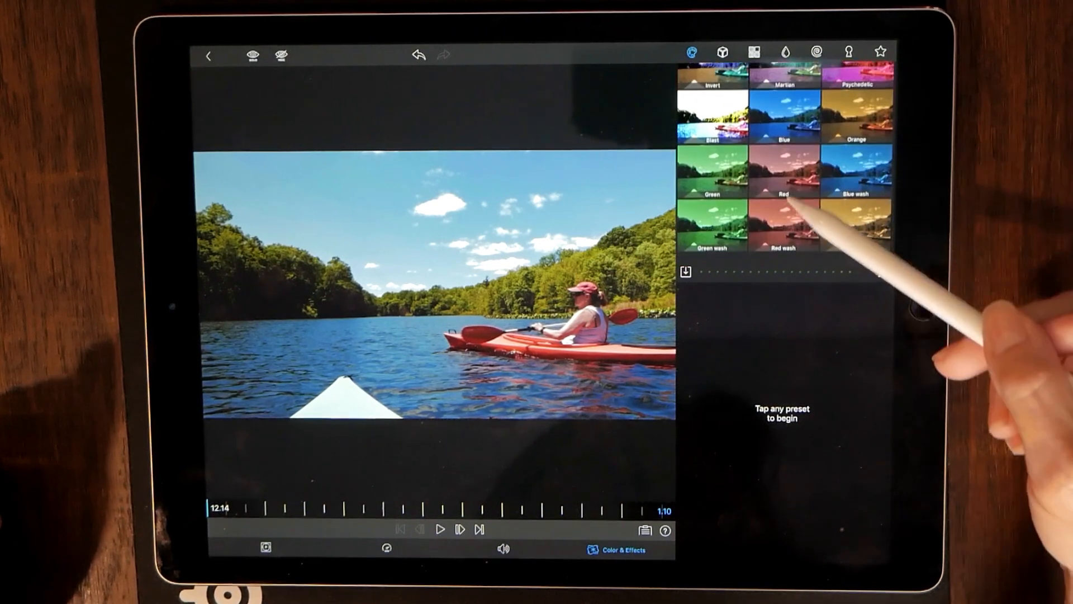
click(782, 171)
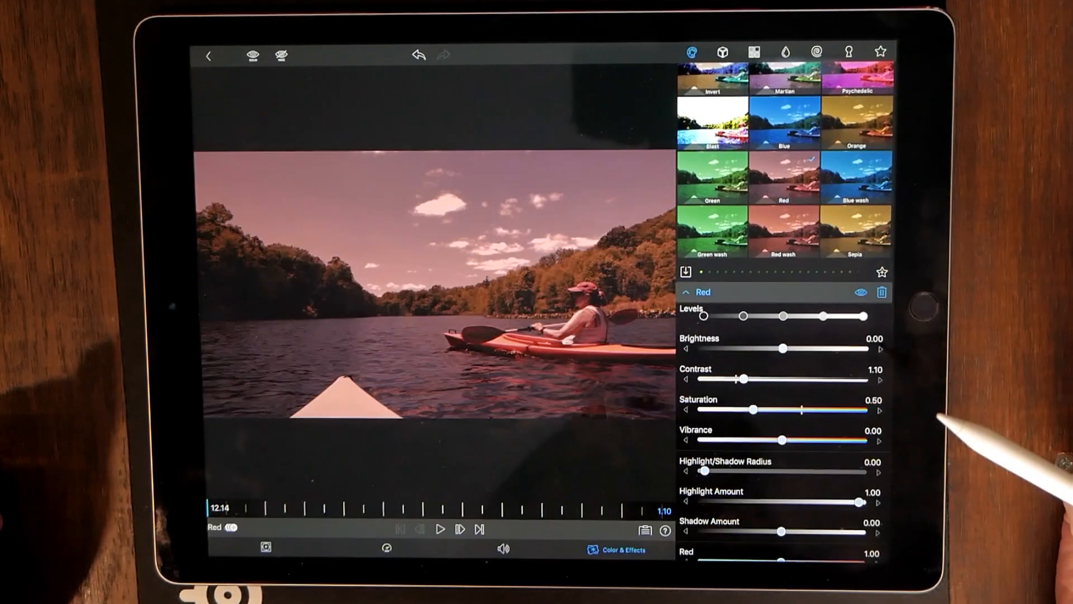
scroll(down, 3)
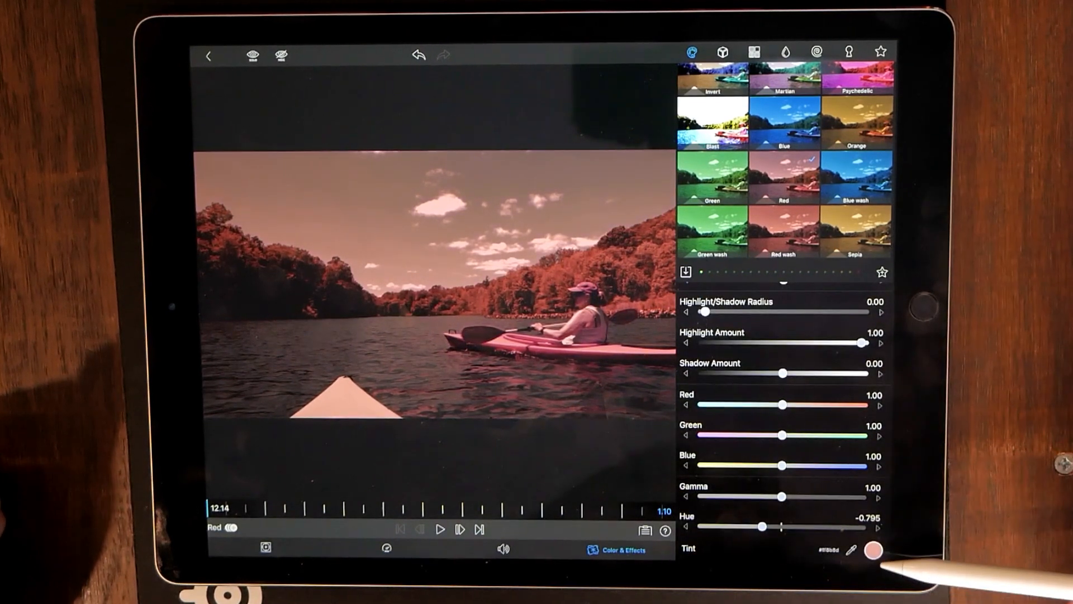
click(873, 551)
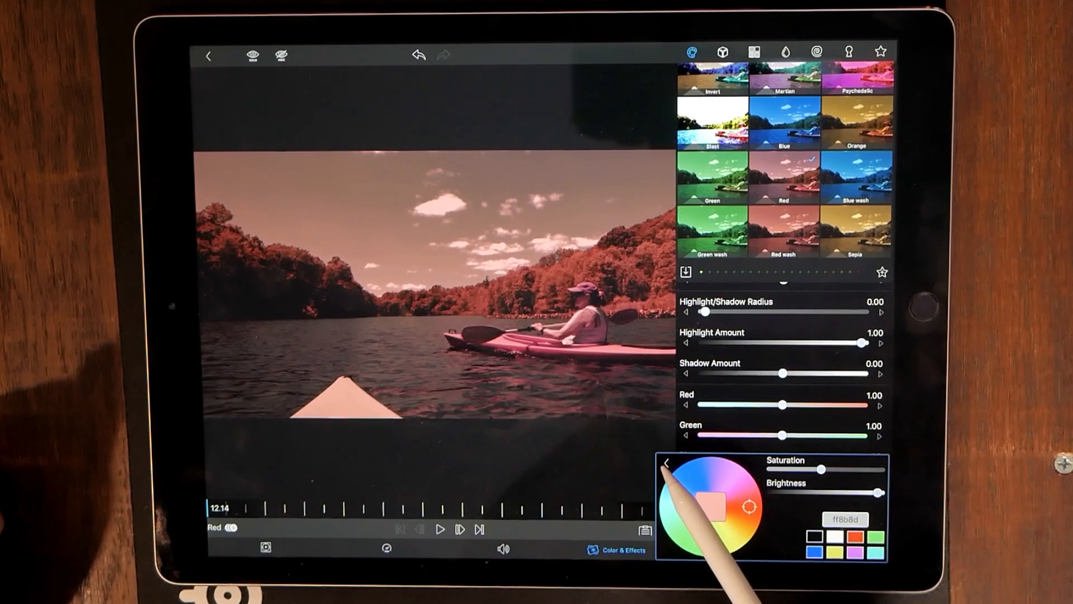
click(665, 462)
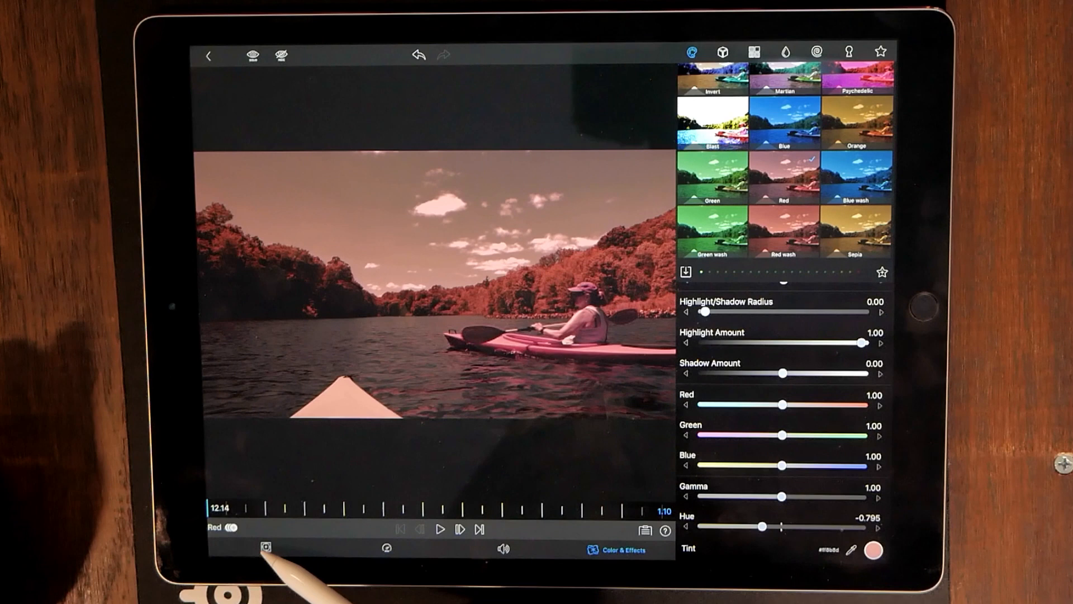
In Frame & Fit, scale the red-tinted layer up to about 117% so it overfills the frame.
click(265, 547)
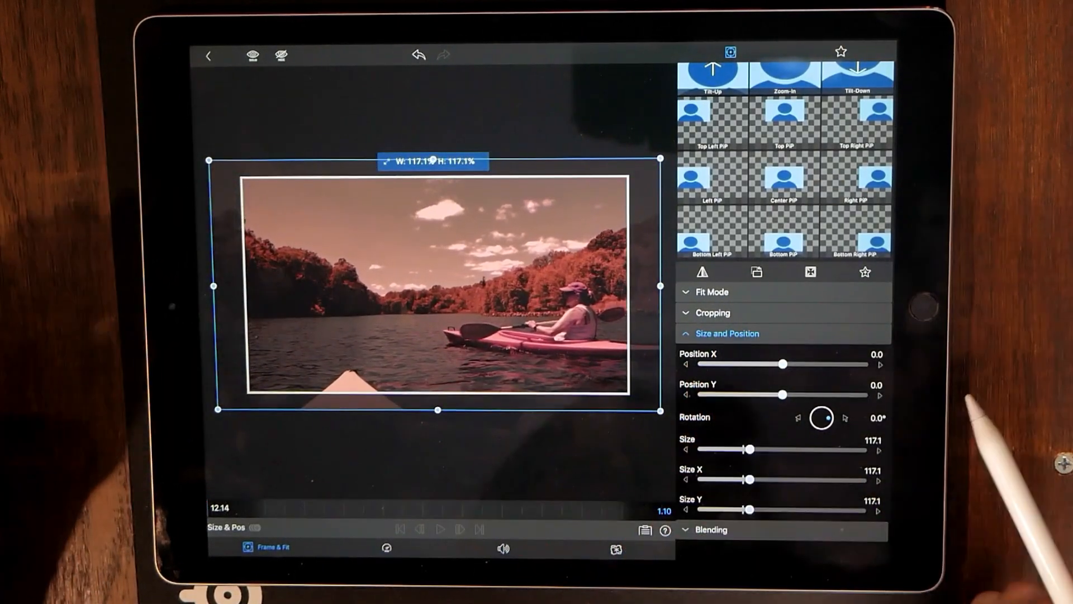
click(727, 354)
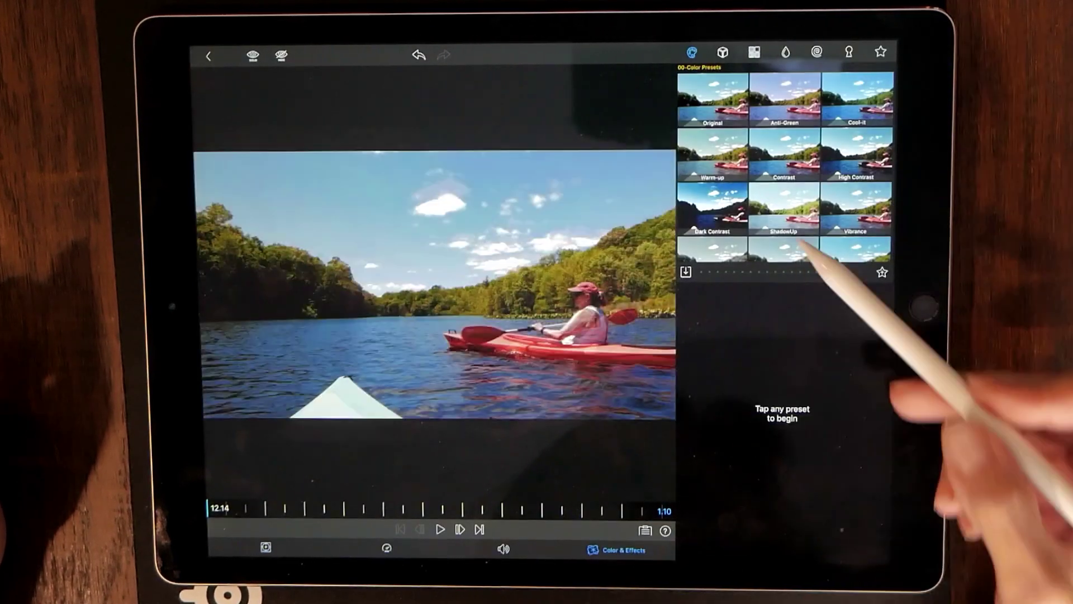
scroll(down, 3)
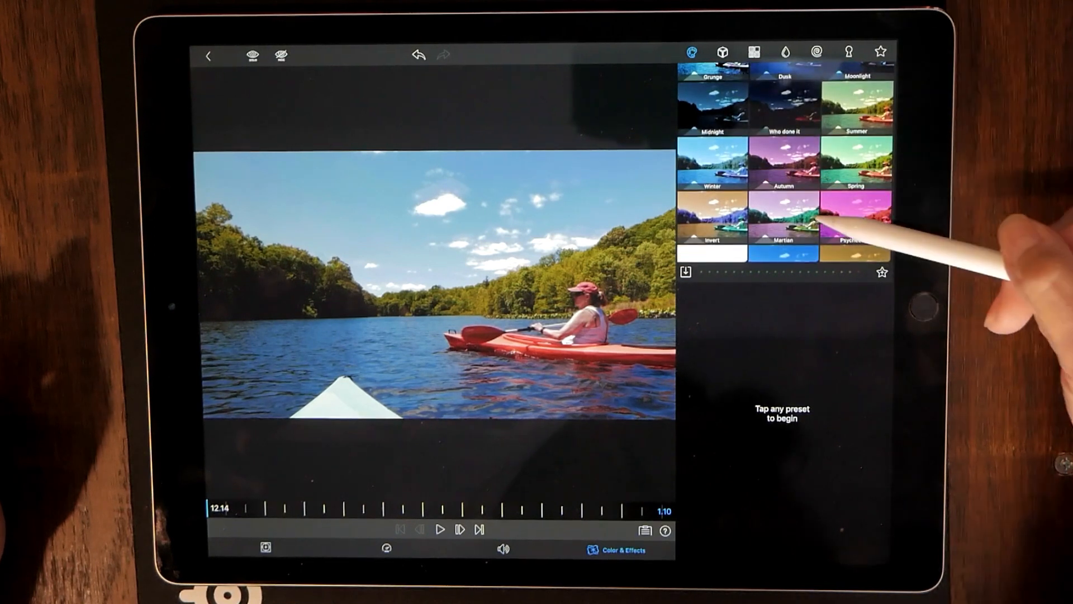
scroll(down, 3)
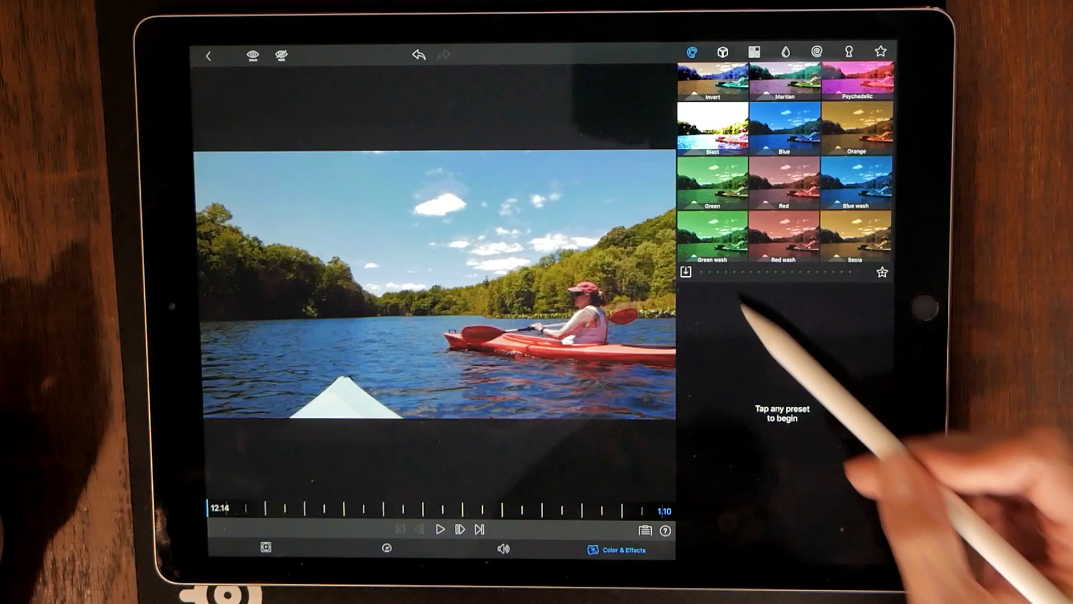
click(712, 235)
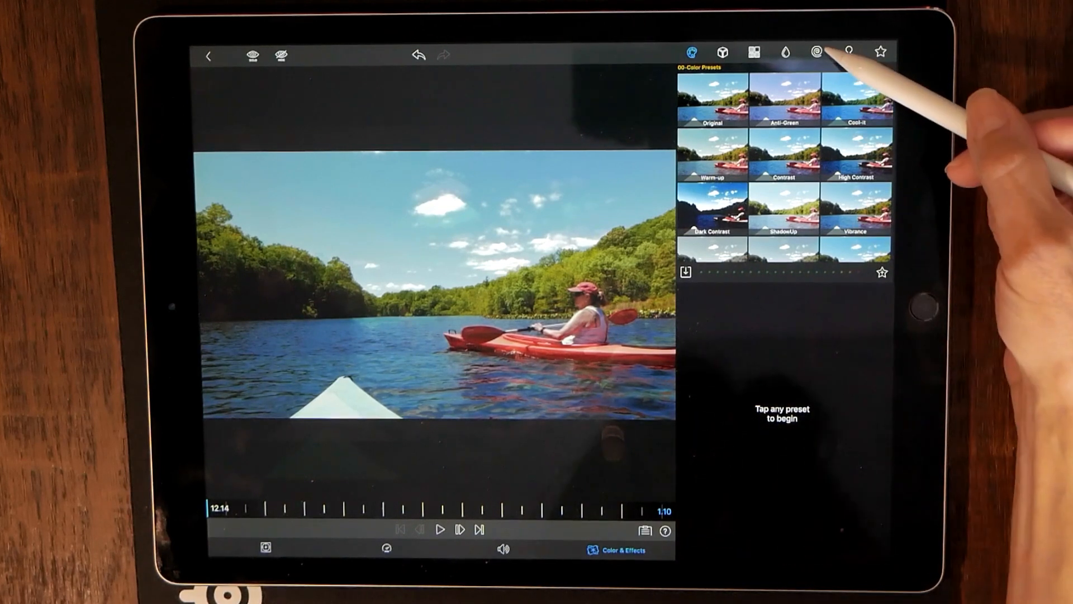
Apply the Crystals distortion to the layer, then the Invert colour preset on top.
click(816, 53)
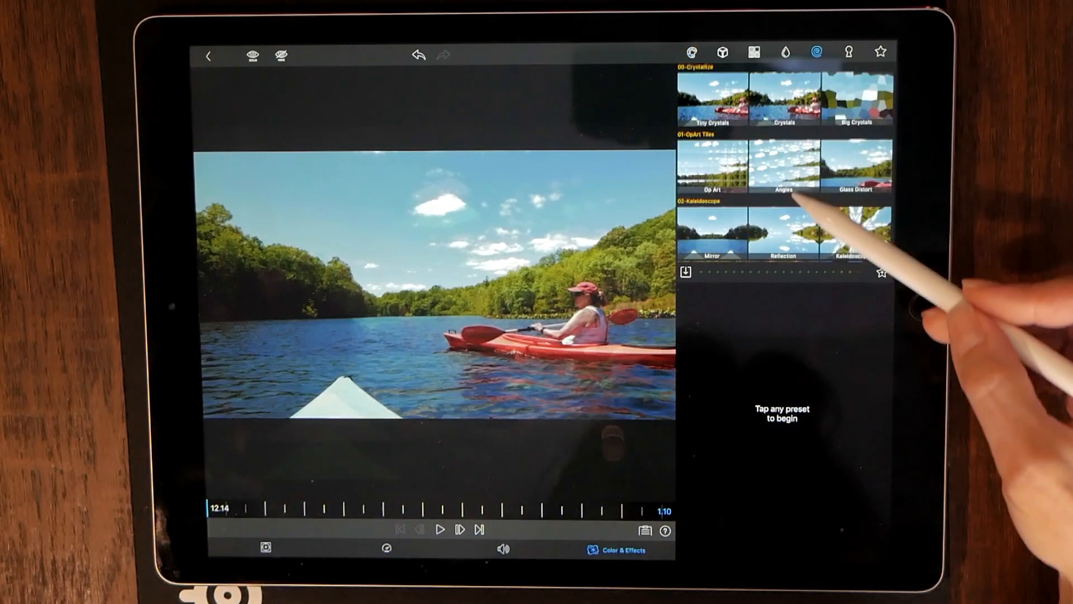
scroll(down, 3)
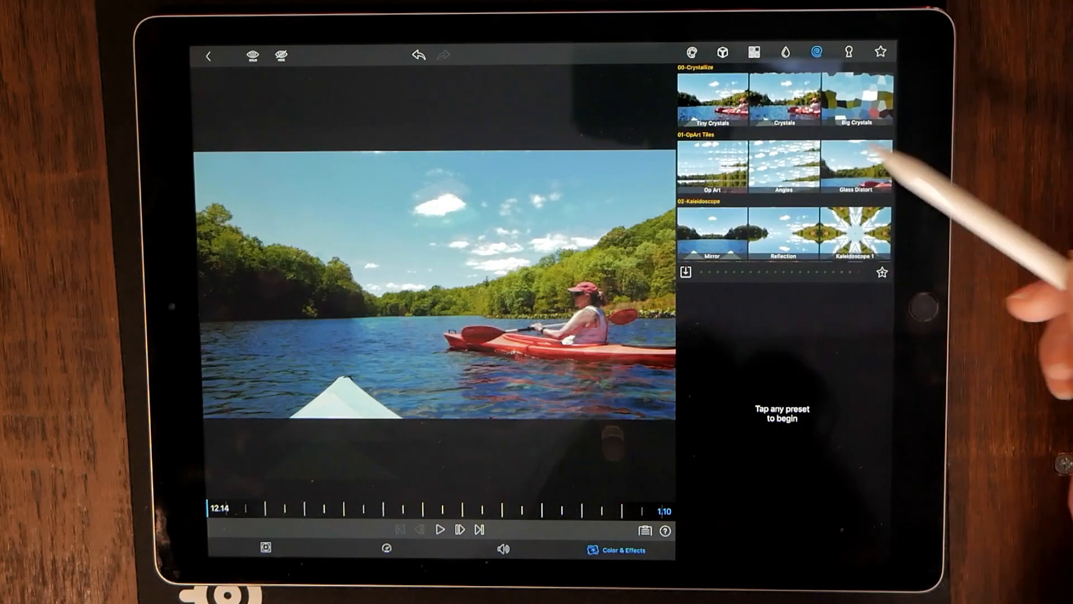
click(782, 100)
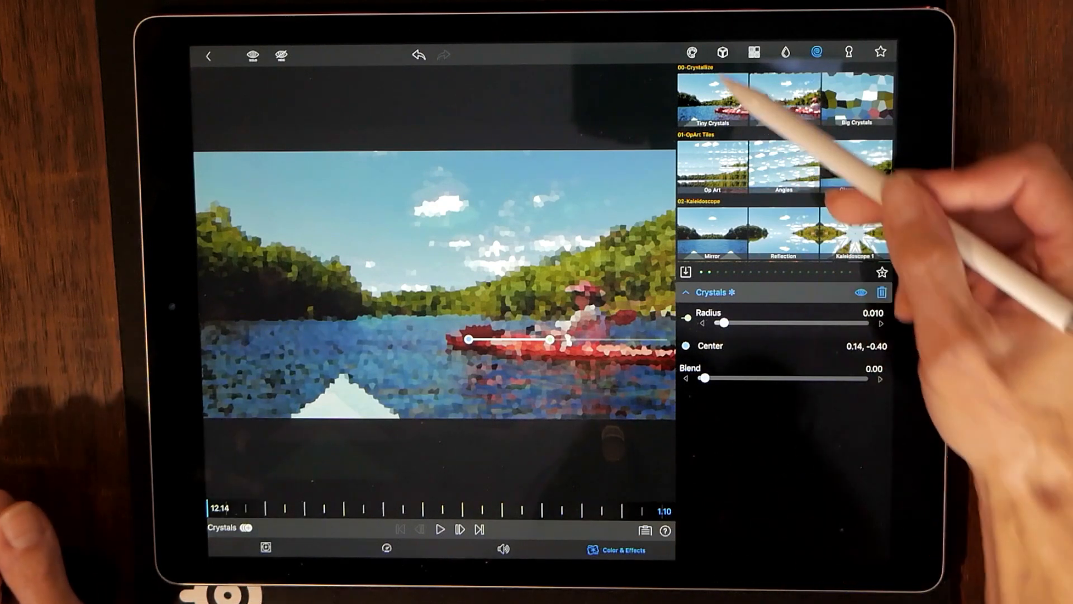
click(691, 53)
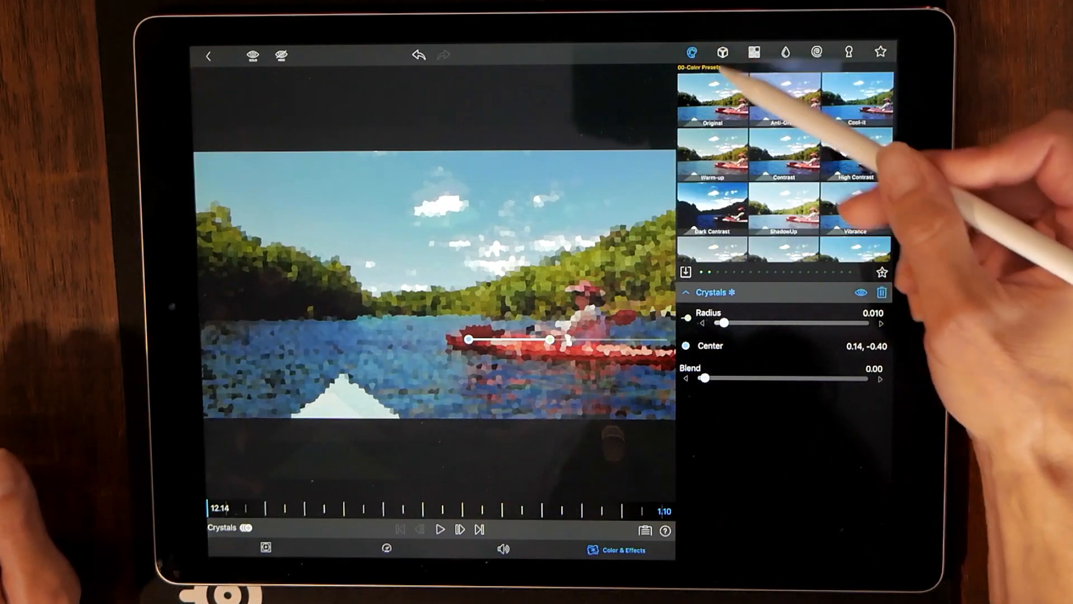
scroll(down, 3)
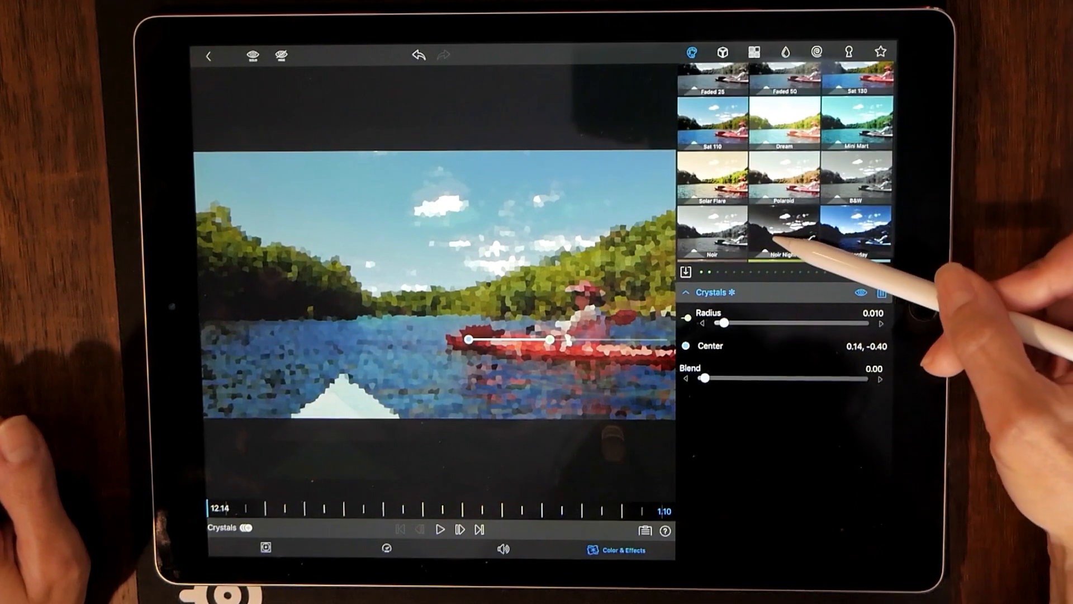
scroll(down, 3)
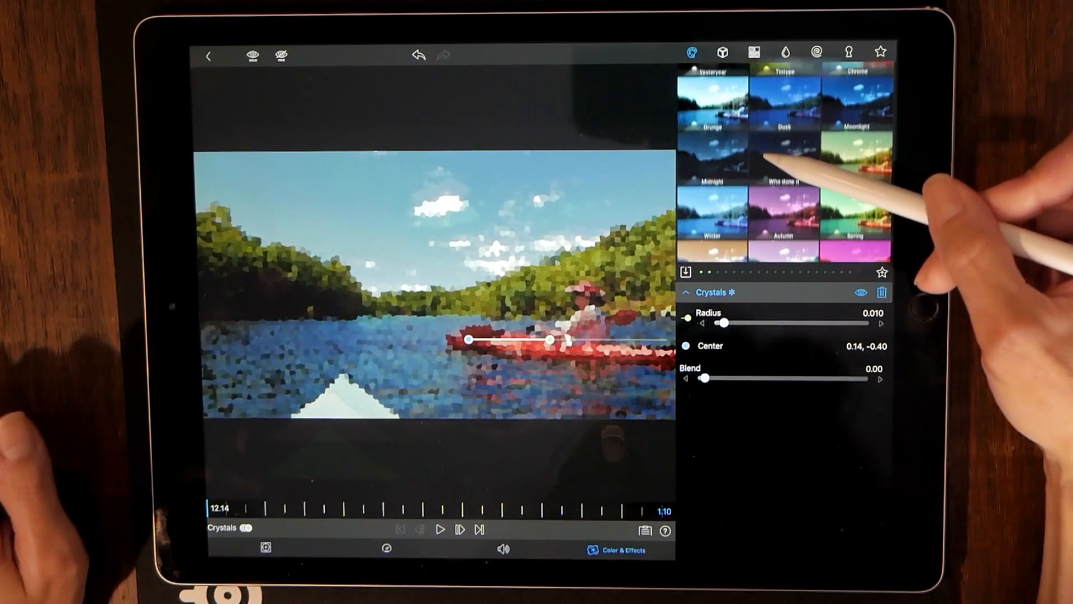
scroll(down, 3)
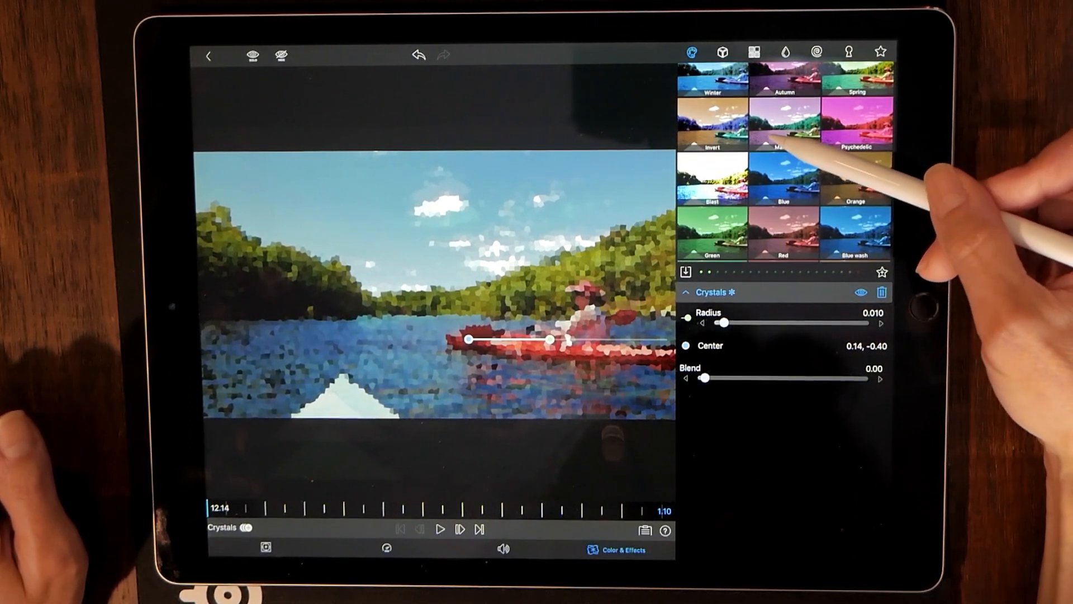
click(712, 122)
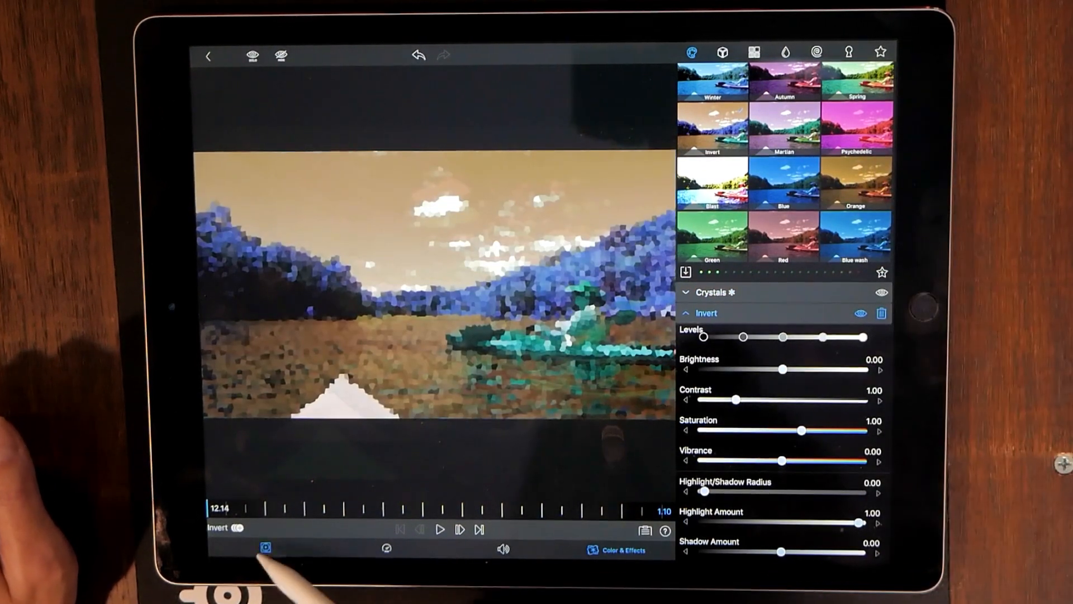
In Frame & Fit, scale the inverted crystal layer to about 132% and shift it up-left.
click(266, 547)
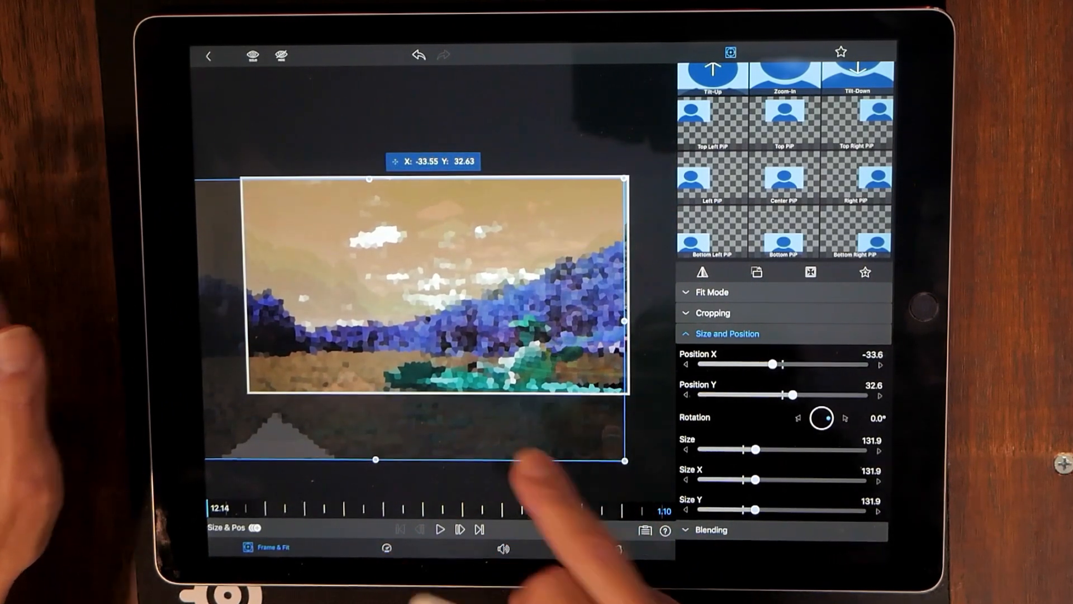
click(712, 354)
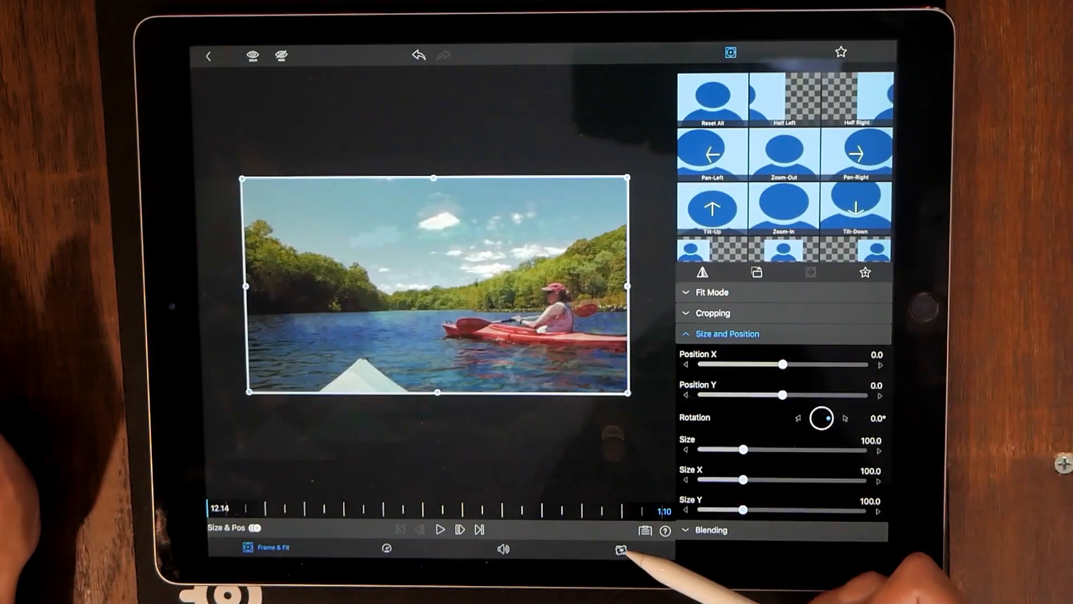
Give the top layer the Angles distortion and a Tintype preset with Contrast raised to about 1.67.
click(621, 549)
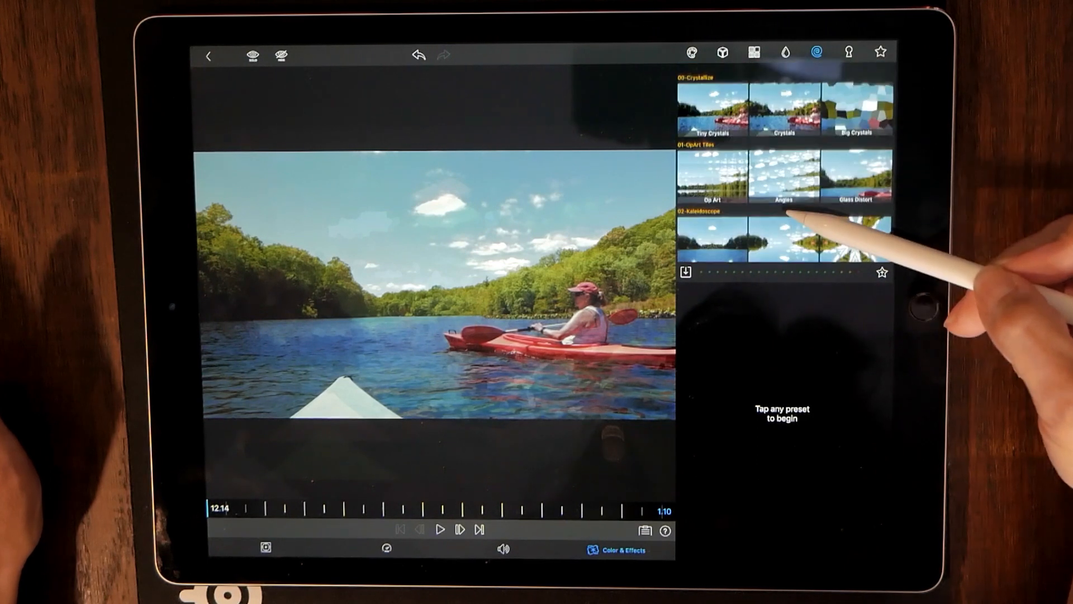
scroll(down, 3)
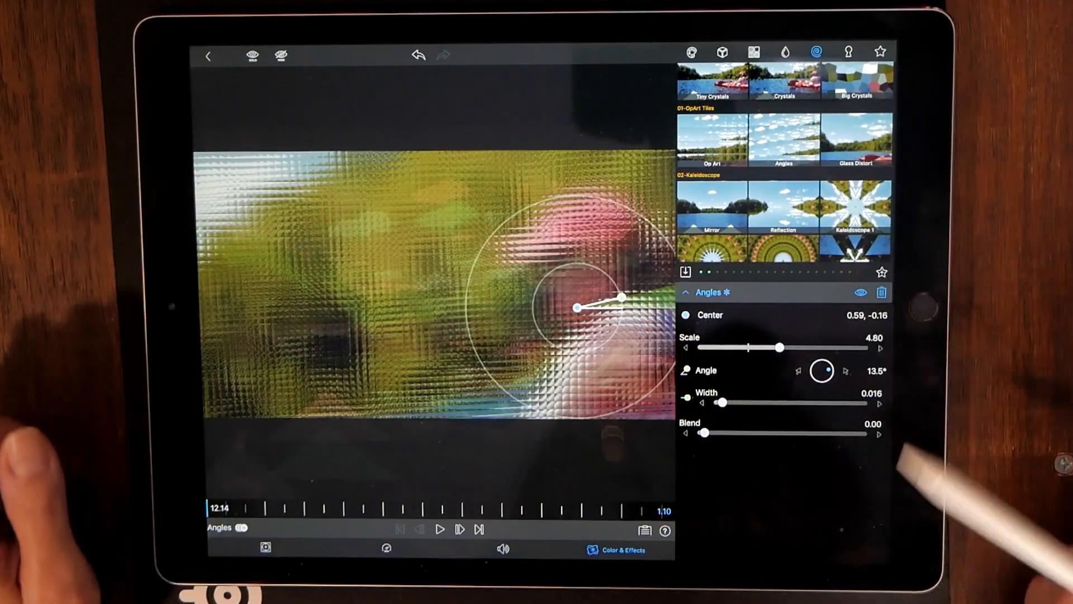
click(690, 52)
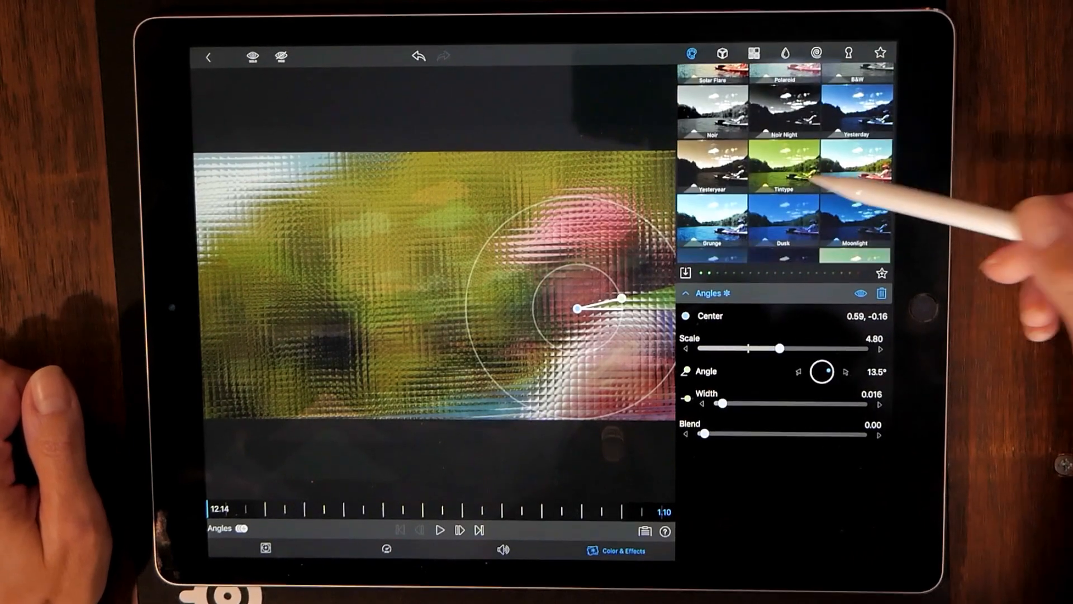
click(783, 165)
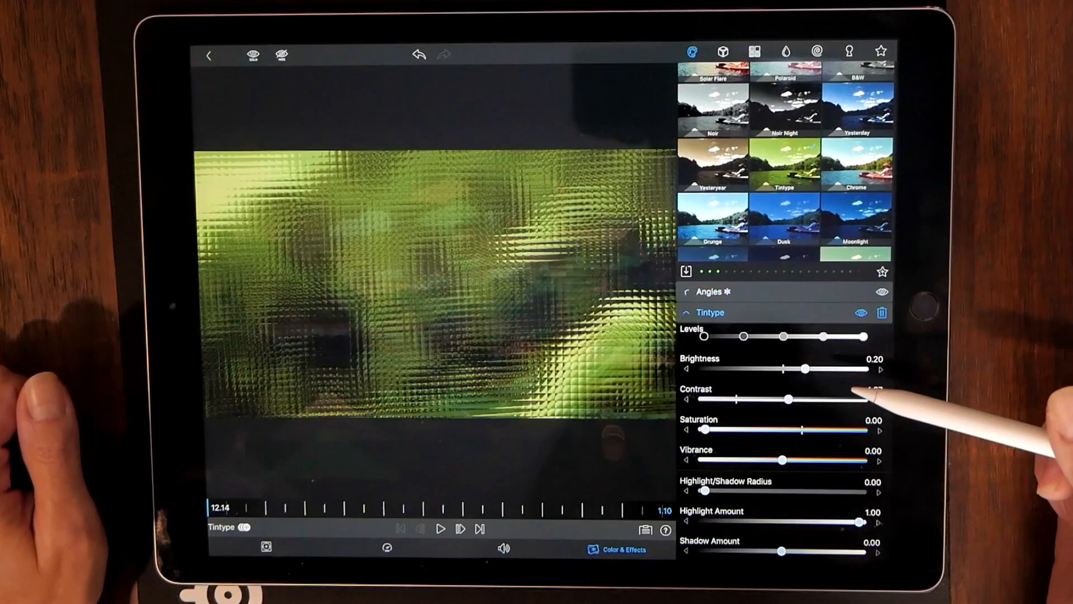
scroll(up, 3)
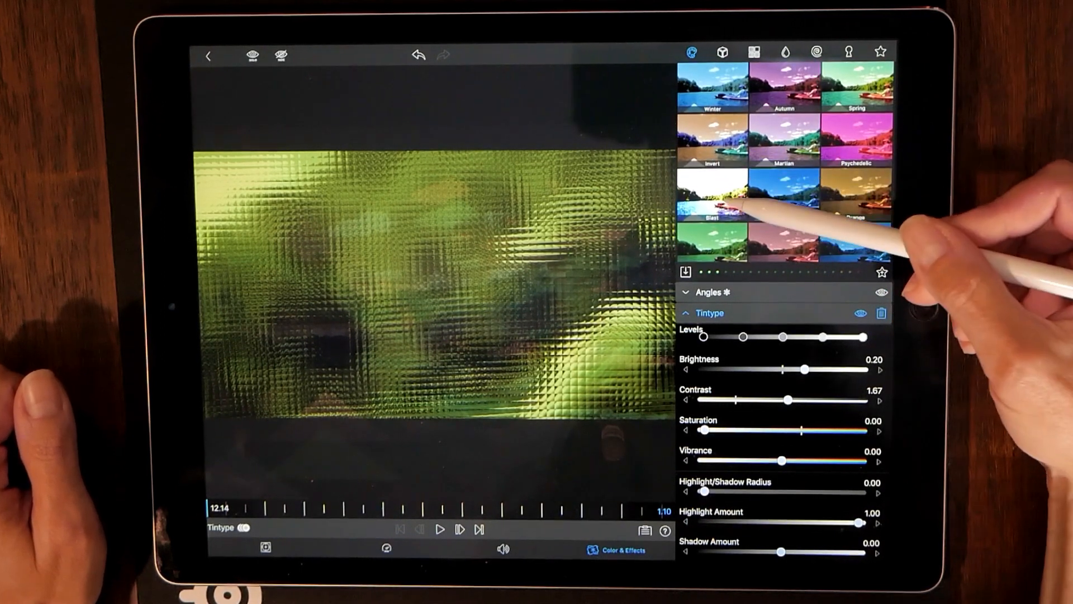
click(712, 194)
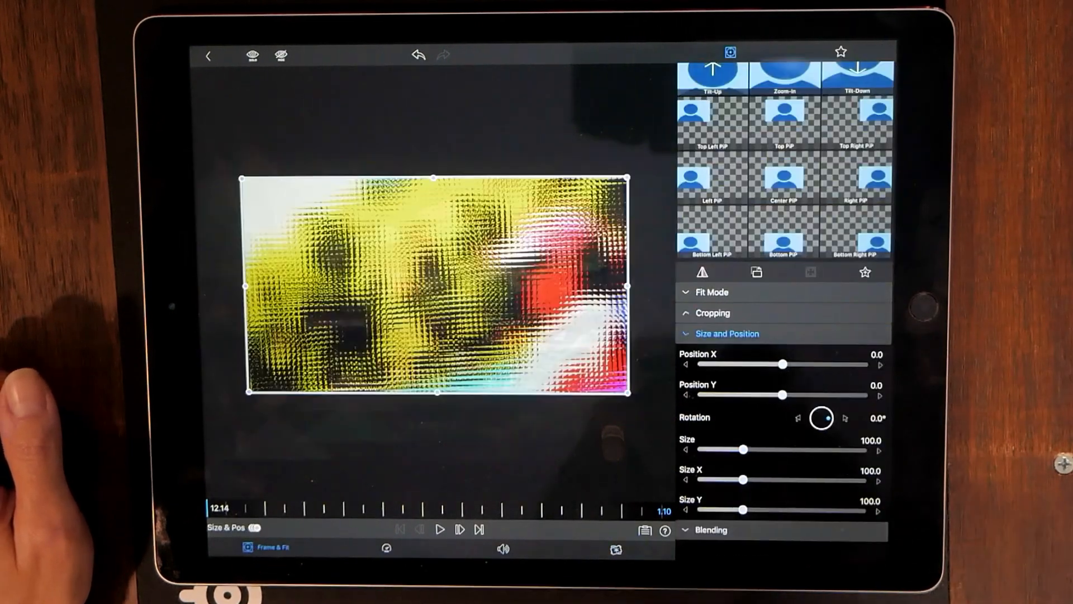
Set Blending opacity 44% and Cropping Left 42.6, Bottom 19.6, Edge Softness 32.1, then return to the timeline.
click(712, 528)
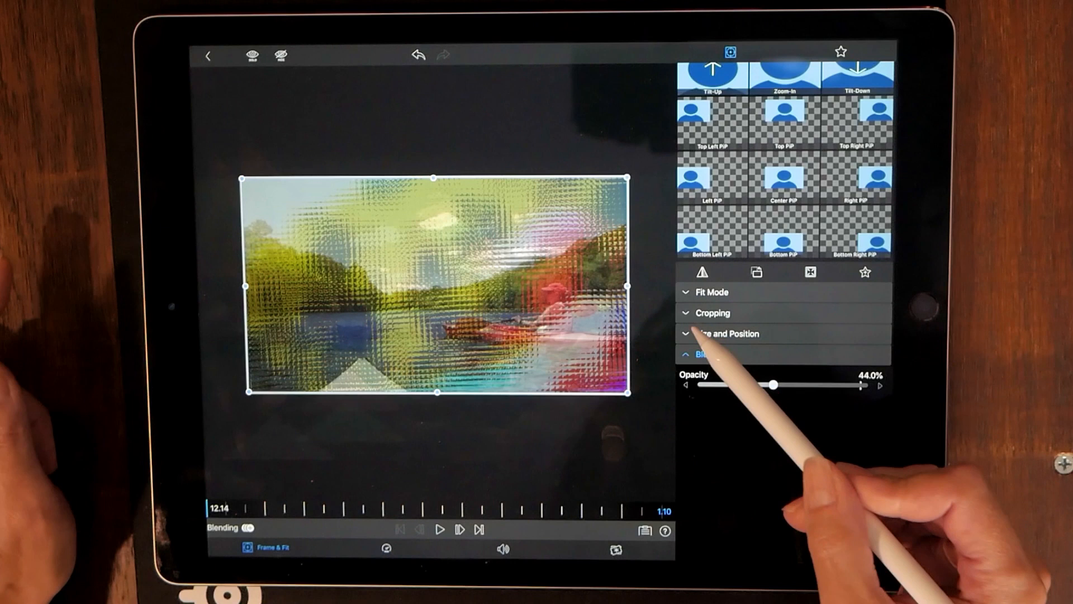
click(713, 313)
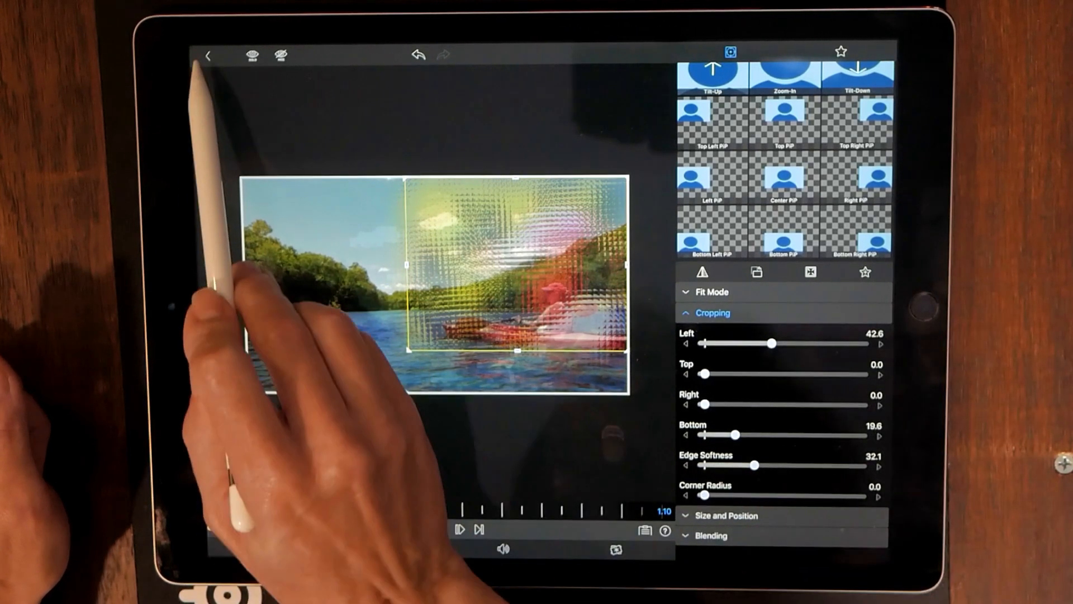
click(209, 56)
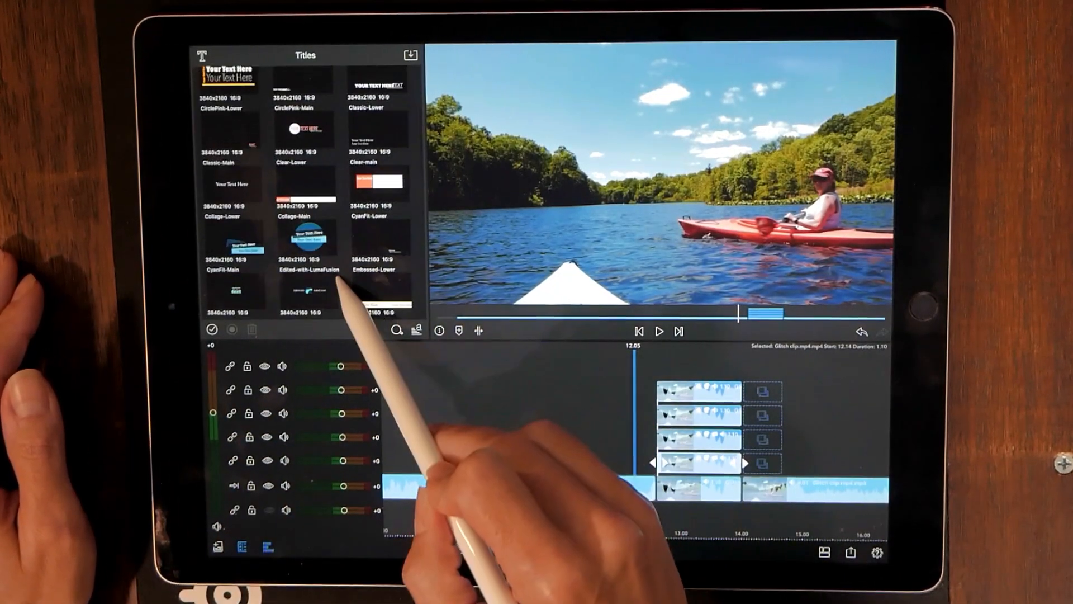
Place the Plain-White title above the layer stack, trim it to the stack's length and open its editor.
scroll(down, 3)
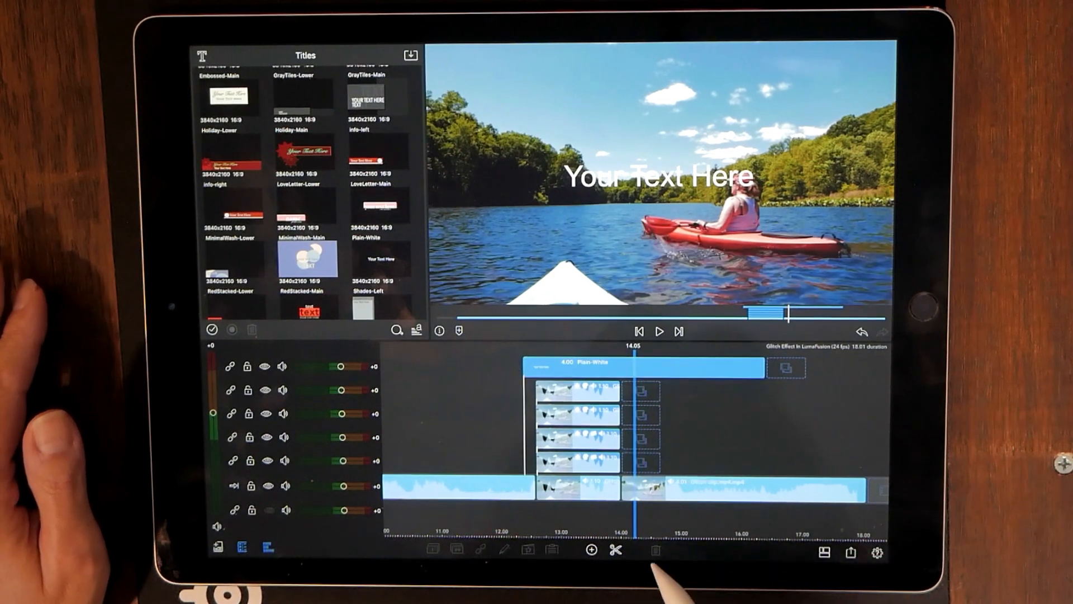
click(615, 550)
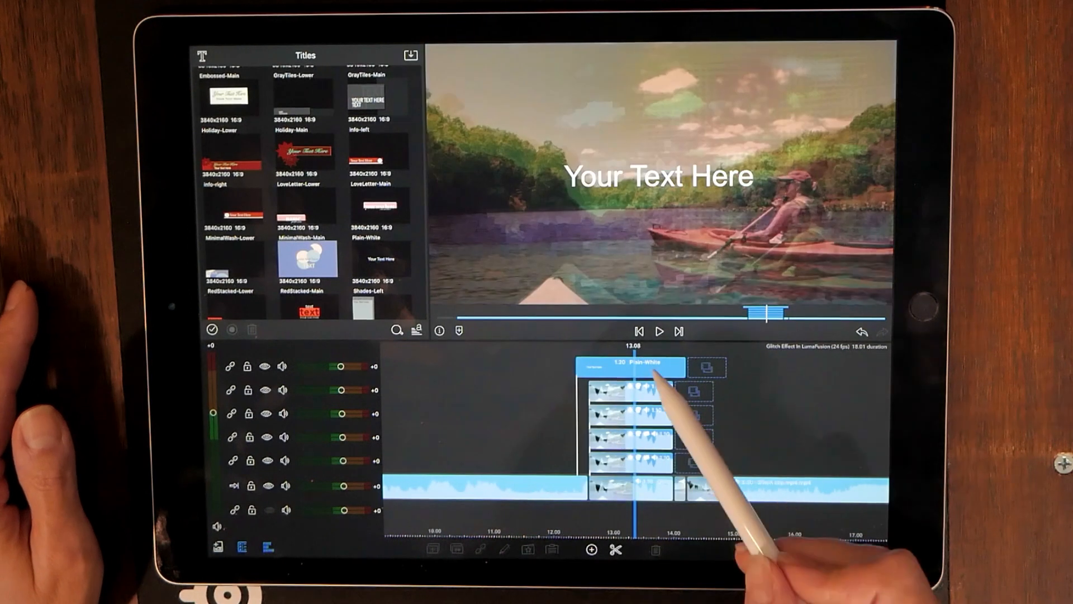
click(628, 367)
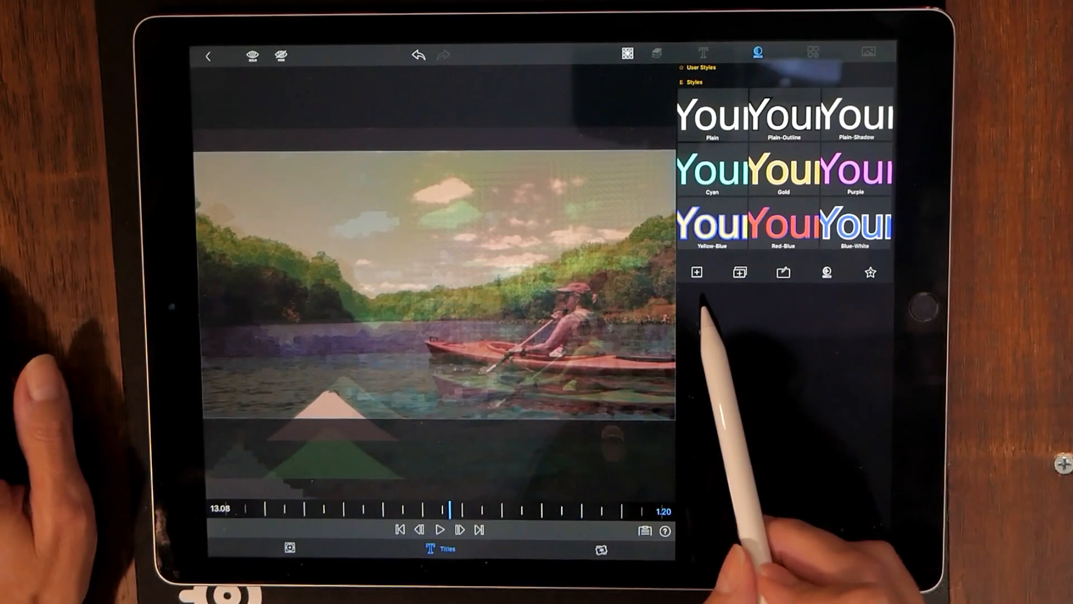
click(704, 53)
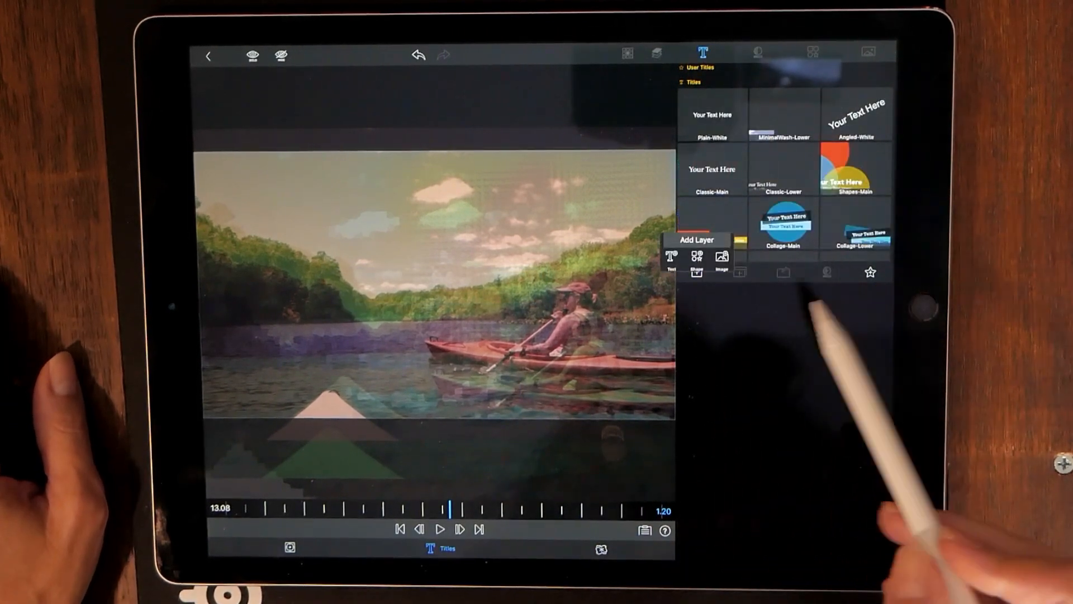
Add five thin white Line shapes to the title at different heights and offsets.
click(696, 258)
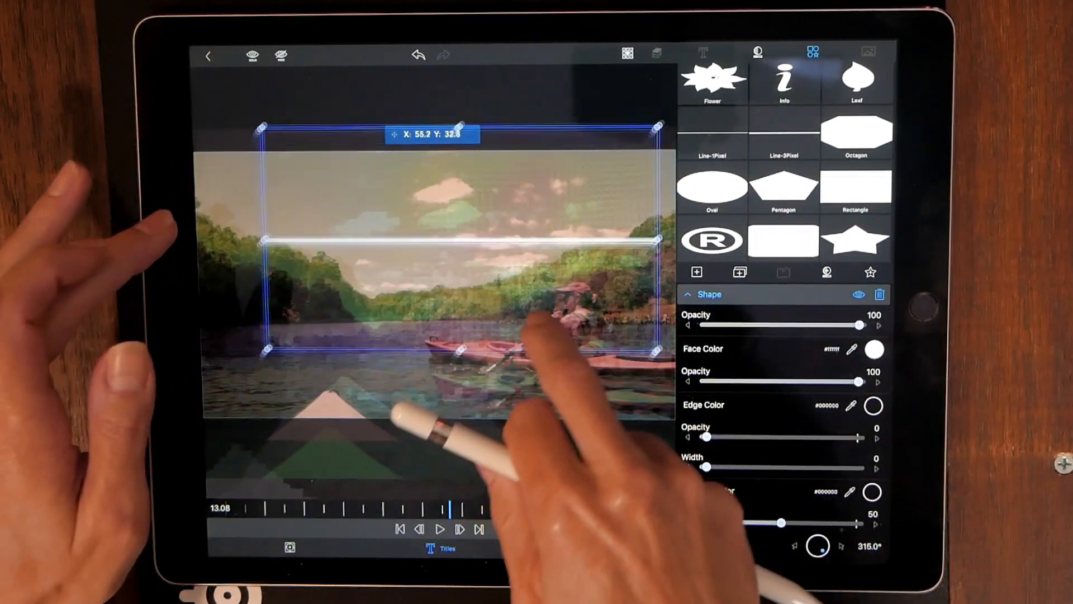
click(703, 52)
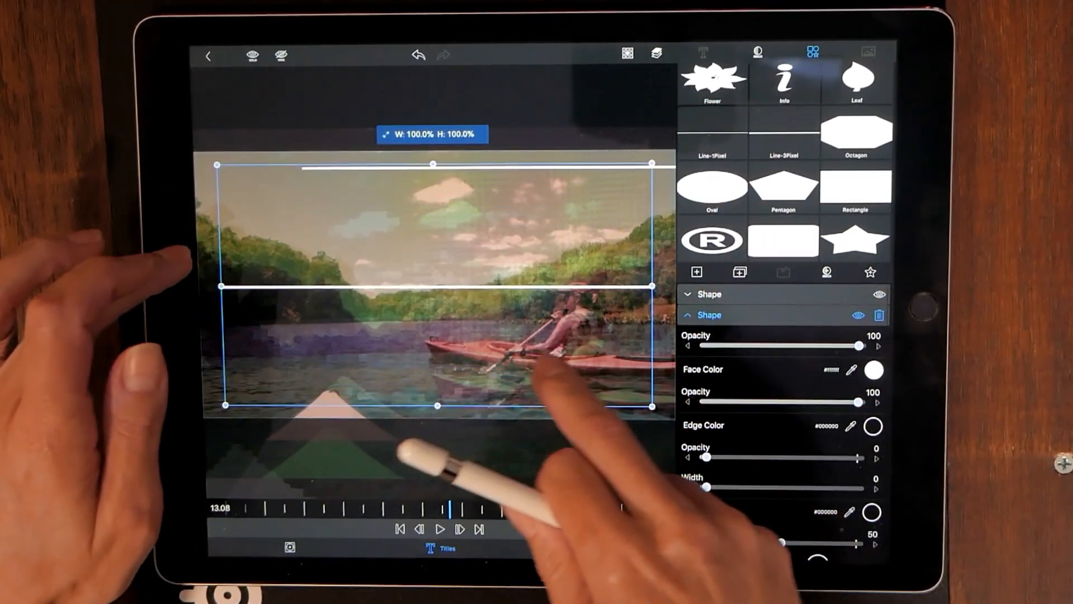
click(702, 53)
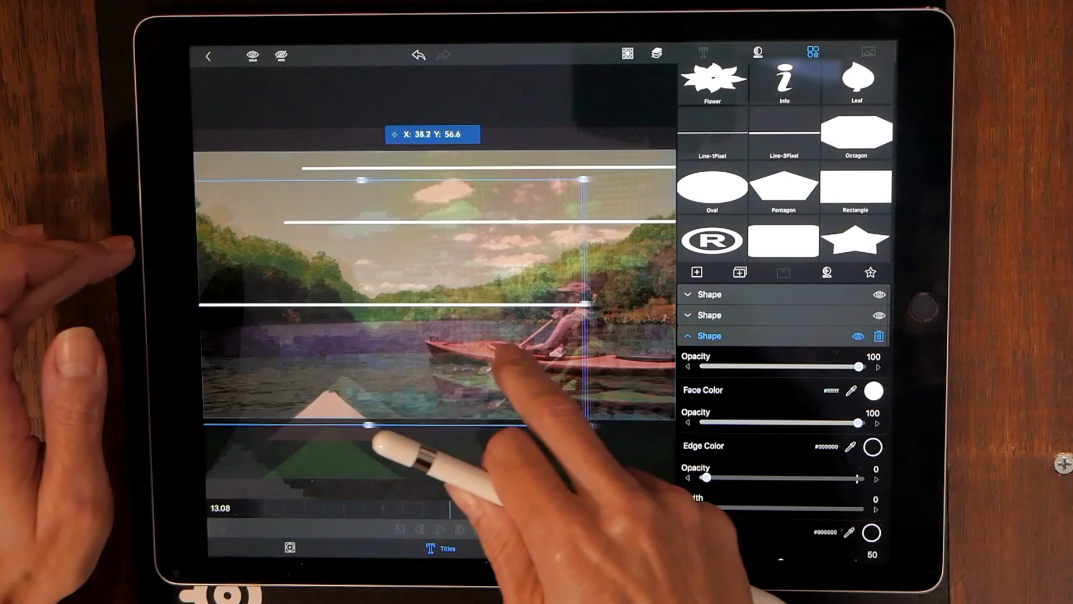
click(702, 52)
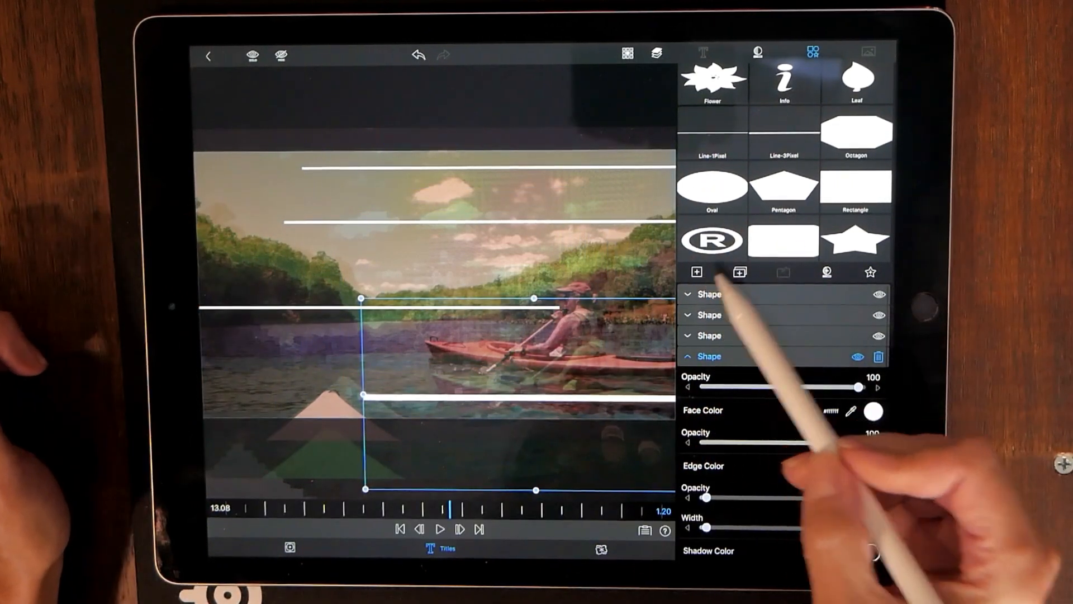
click(703, 53)
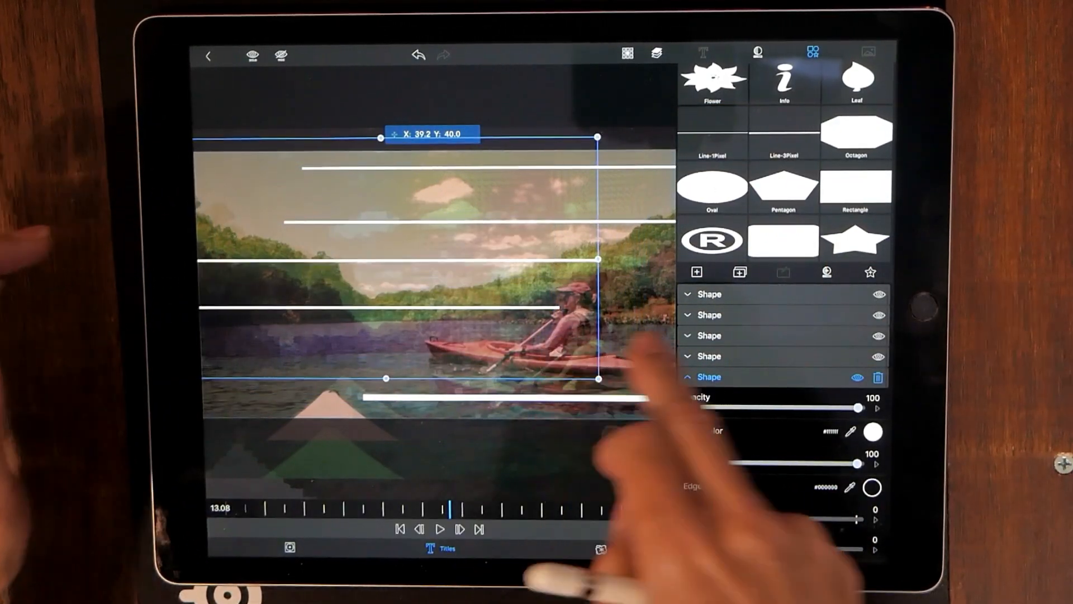
click(704, 53)
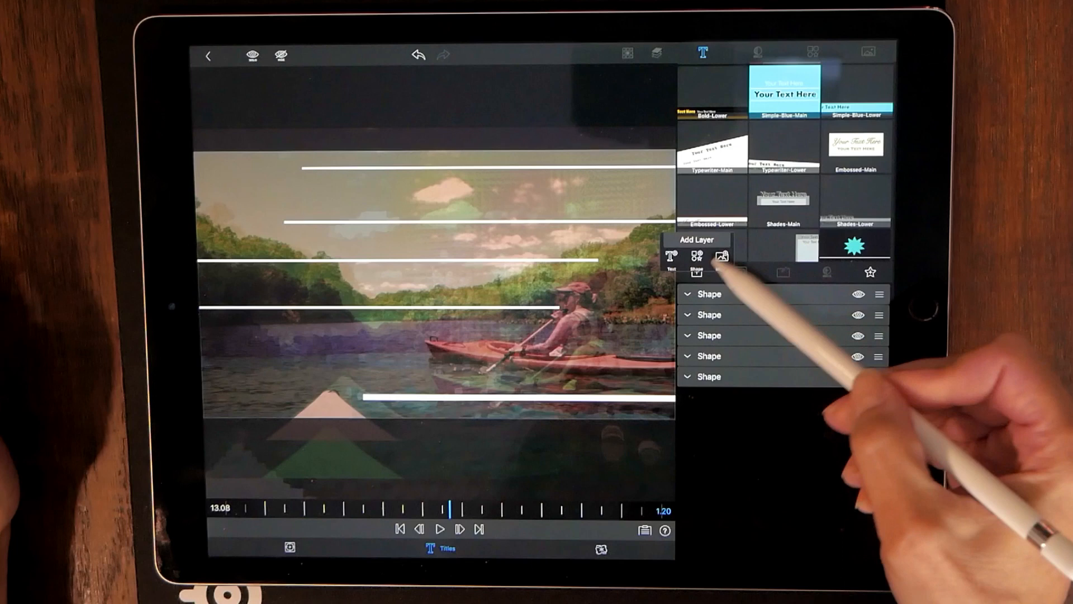
click(697, 260)
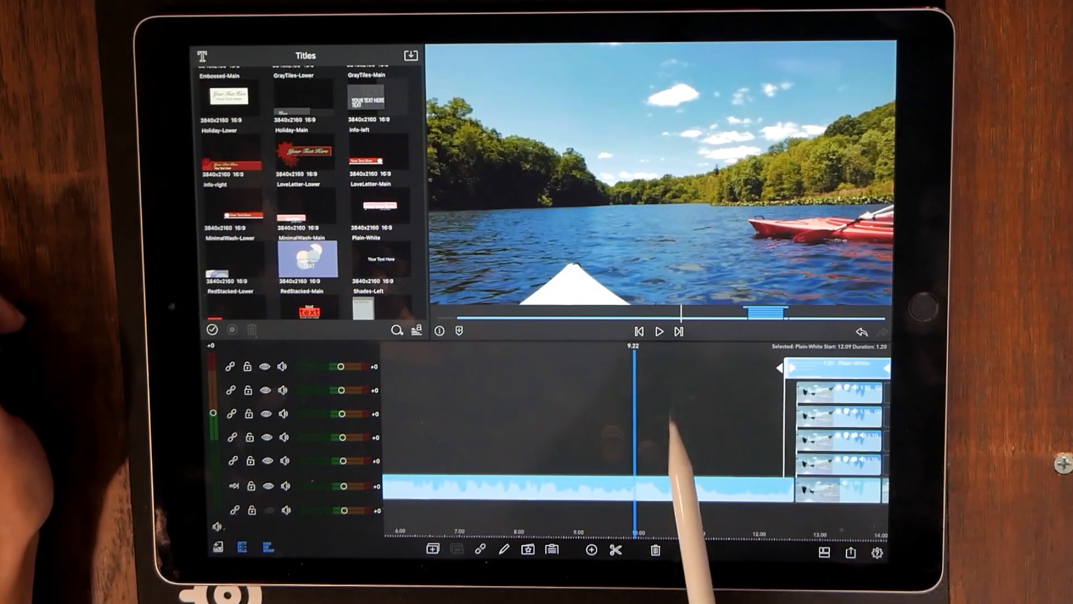
Align the white-lines title over the stacked layers and cut the whole stack near its start.
click(660, 331)
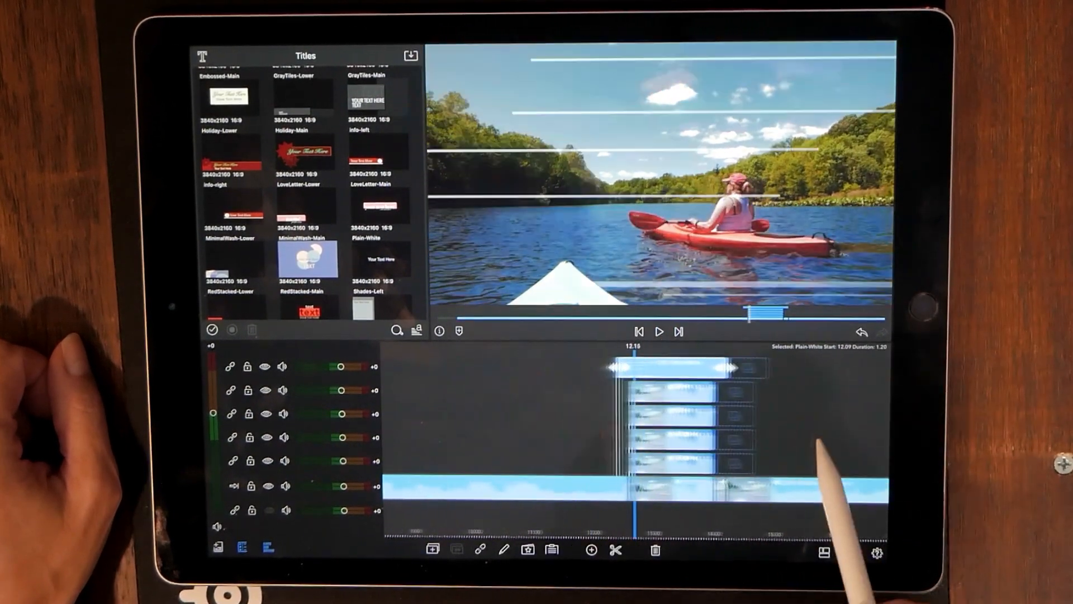
click(658, 331)
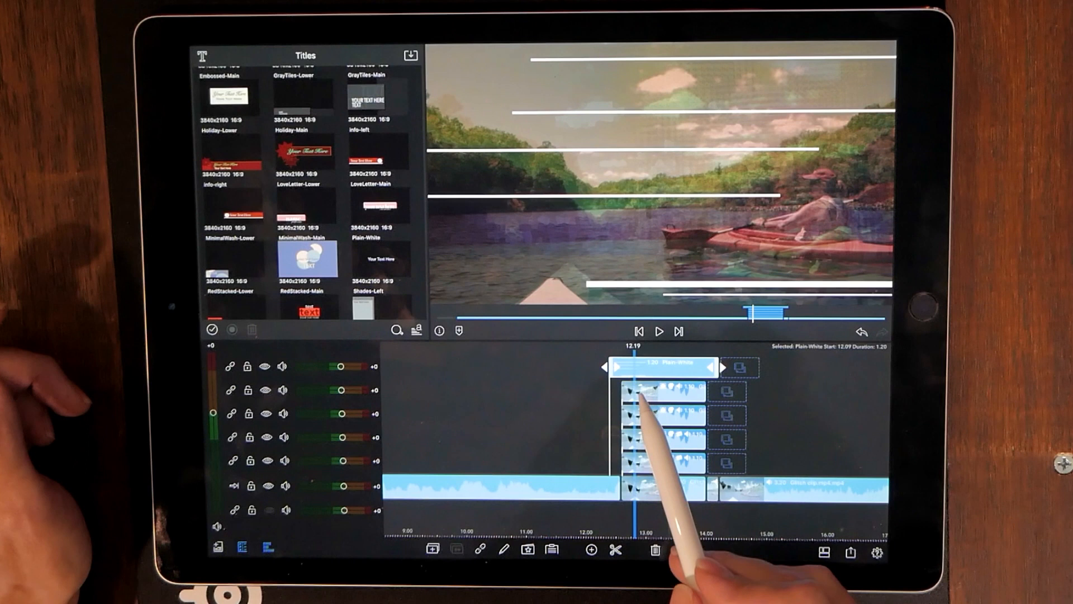
click(664, 439)
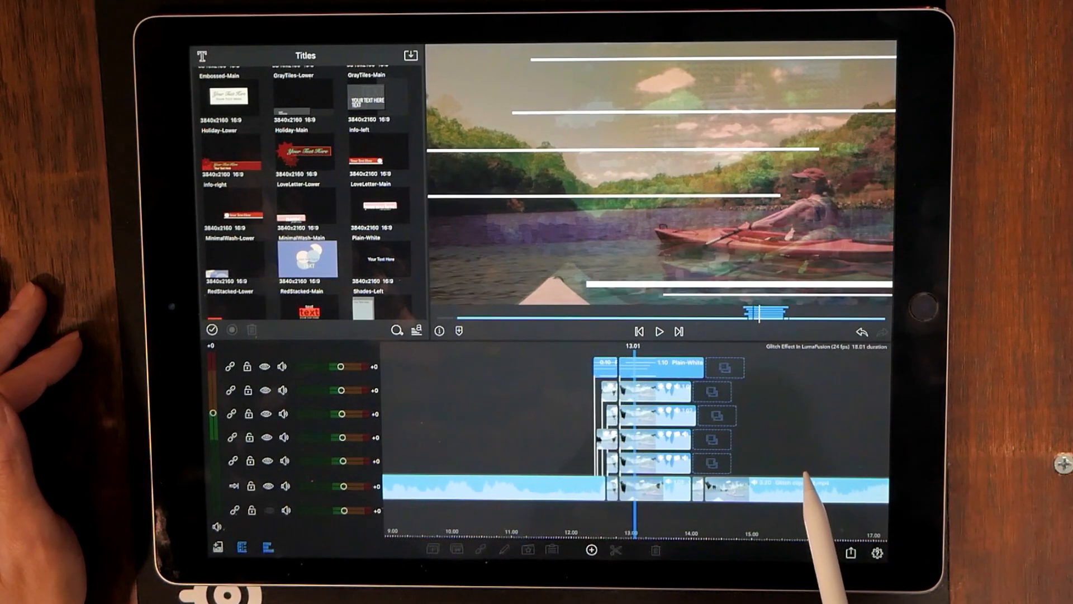
click(614, 551)
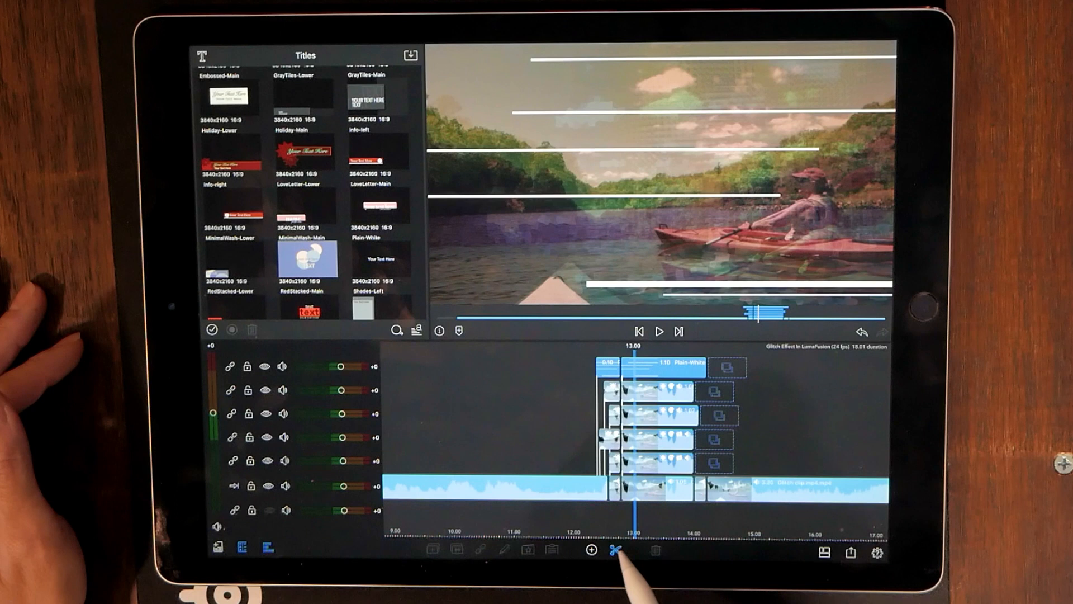
Slice through every track repeatedly and select a thin slice to remove, leaving gaps.
click(615, 551)
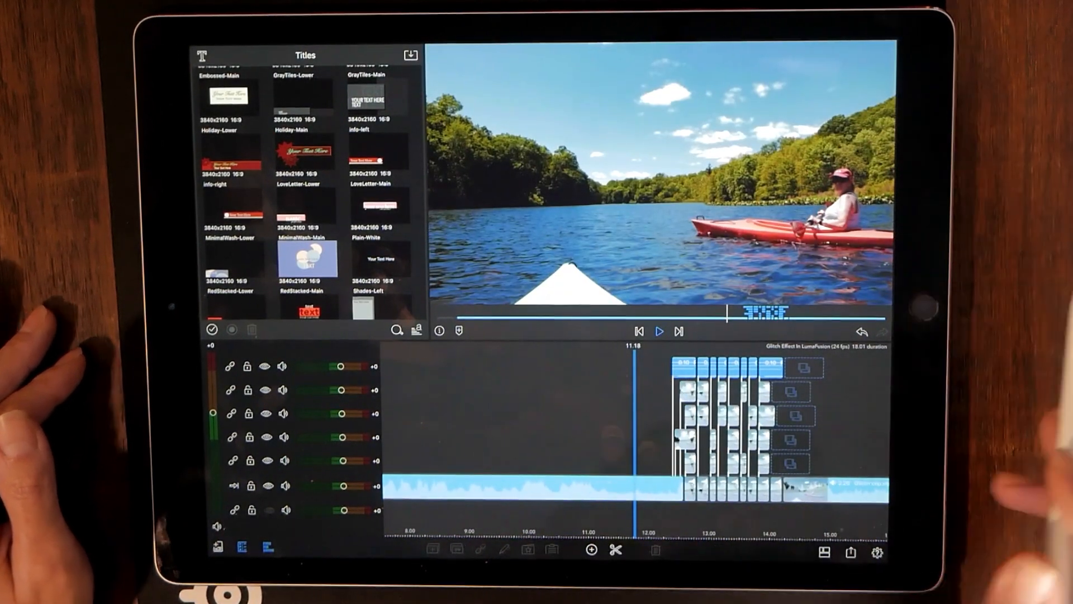
click(659, 331)
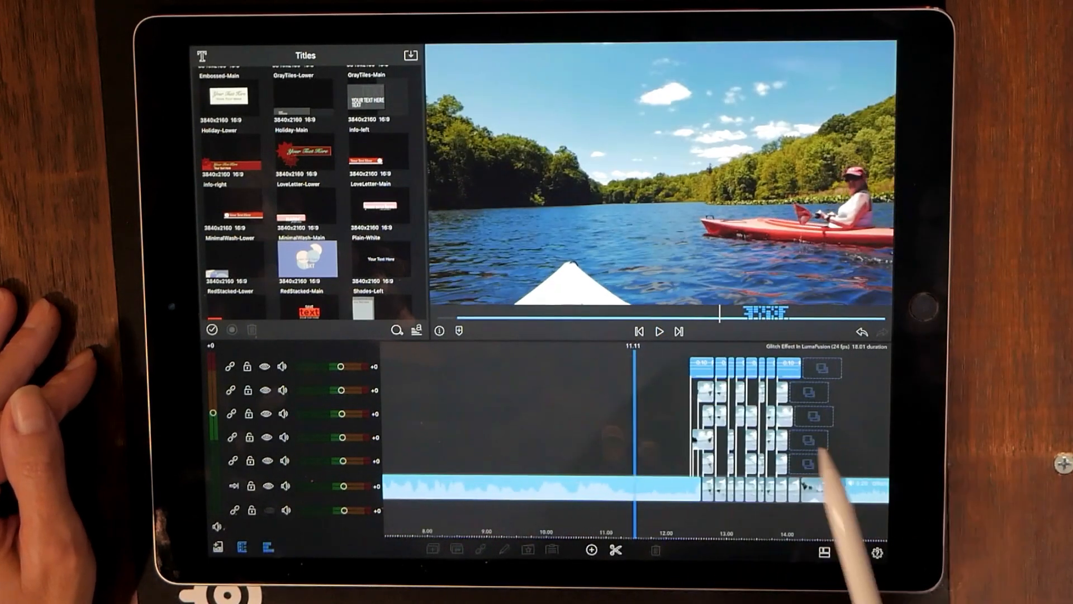
click(658, 331)
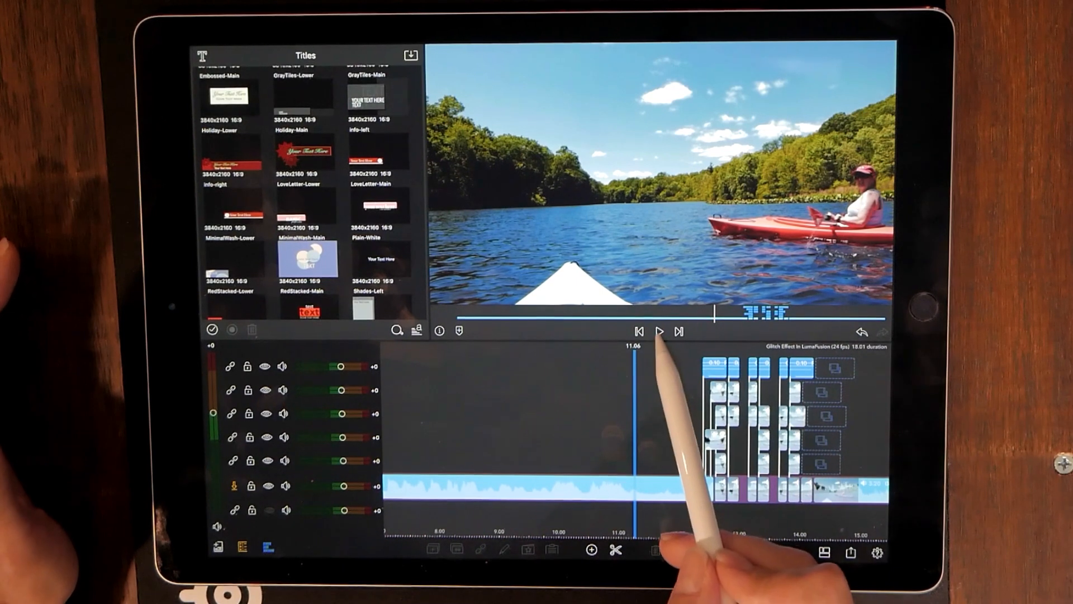
Start playback to review the strobing sliced glitch stack against the clean kayak footage.
click(660, 331)
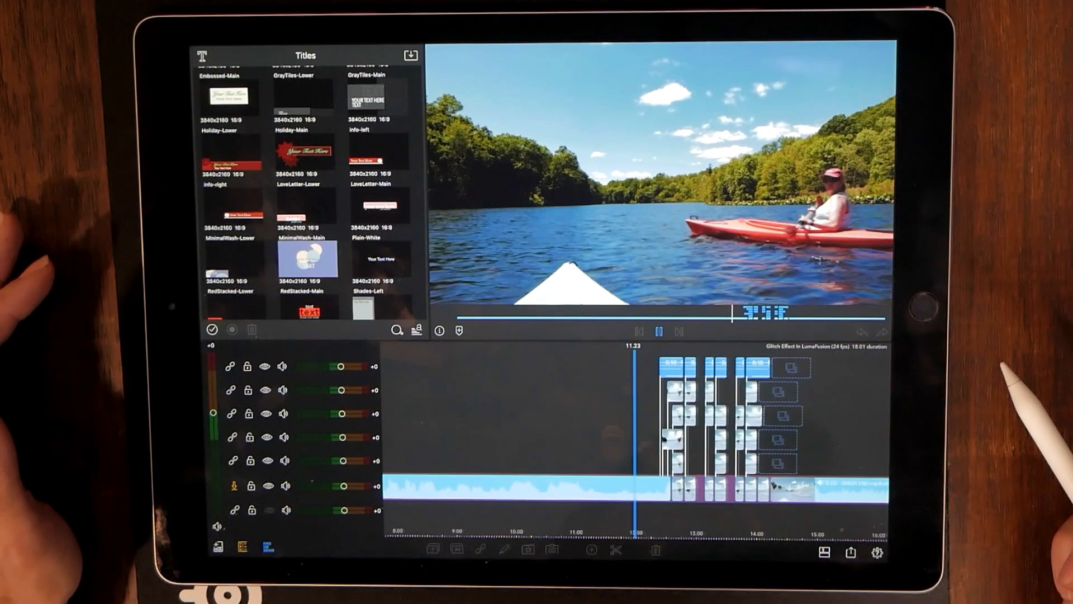